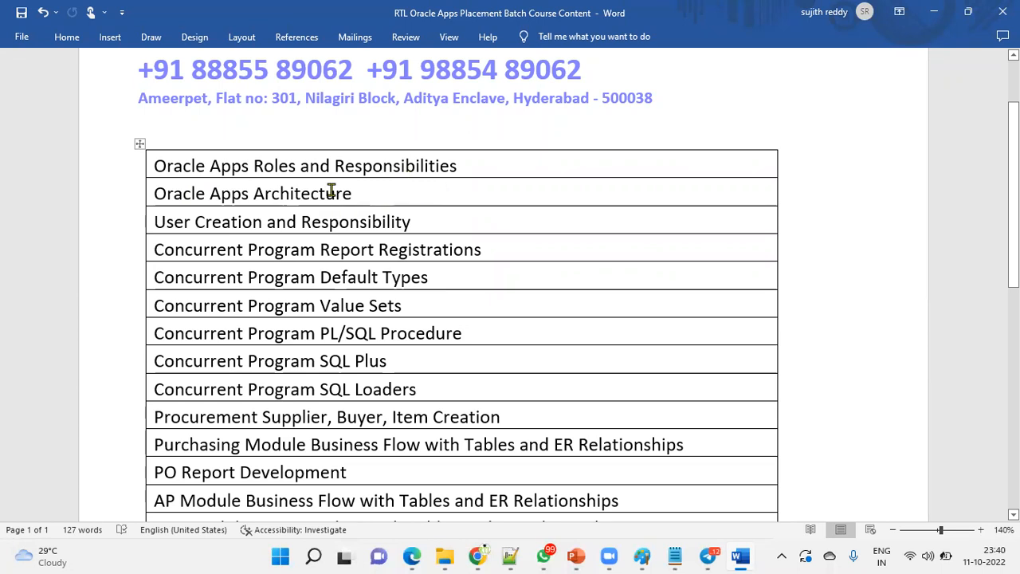
{"action": "scroll", "scroll_direction": "down", "scroll_amount": 3}
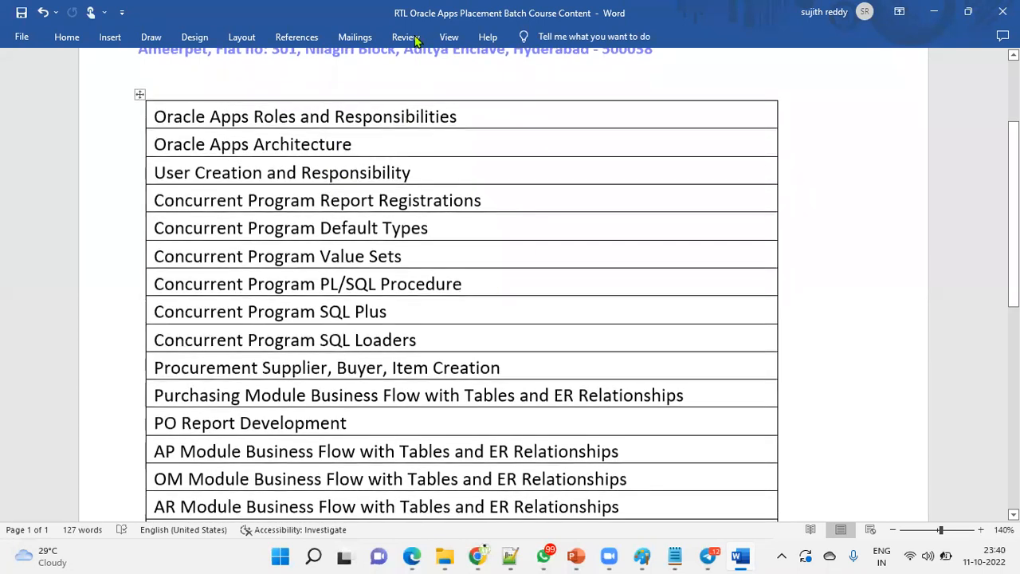
{"action": "mouse_move", "coordinate": [418, 283]}
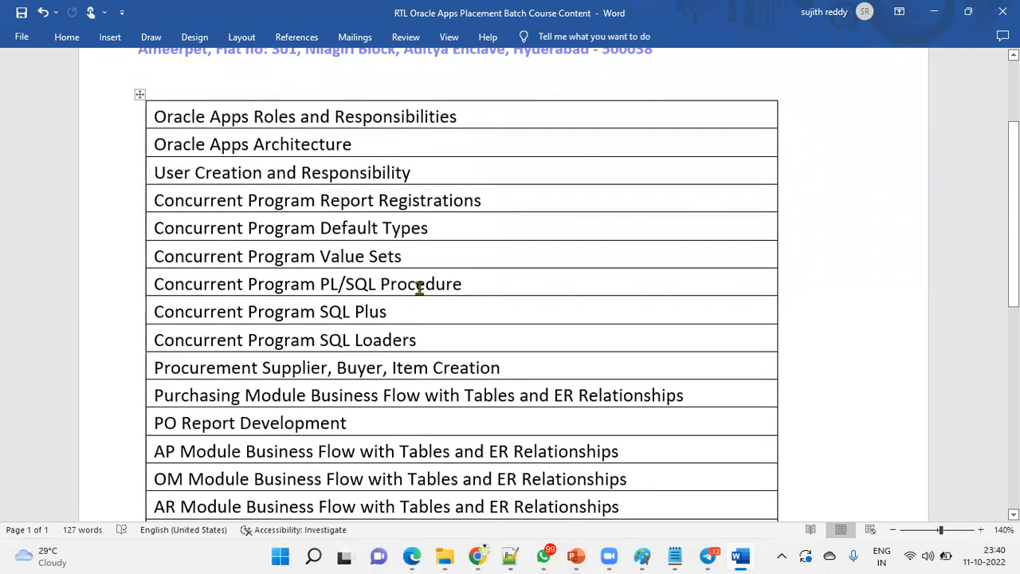
{"action": "scroll", "scroll_direction": "down", "scroll_amount": 3}
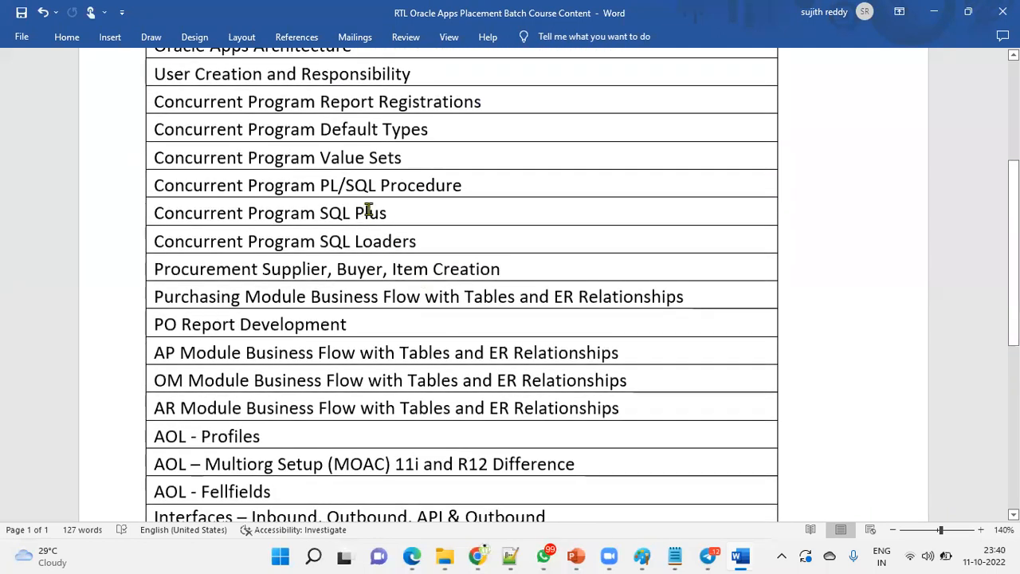
{"action": "mouse_move", "coordinate": [380, 322]}
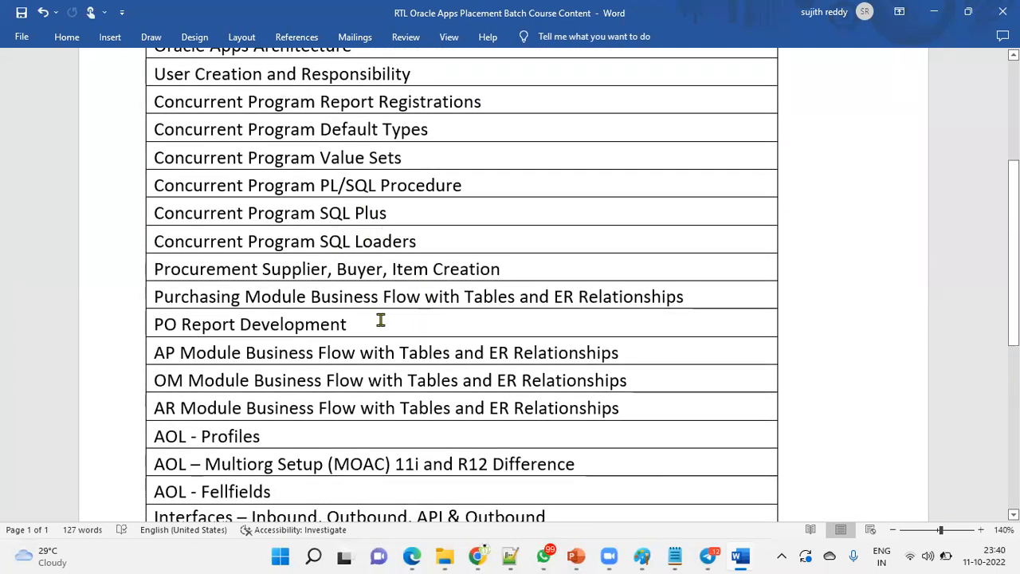
{"action": "scroll", "scroll_direction": "down", "scroll_amount": 3}
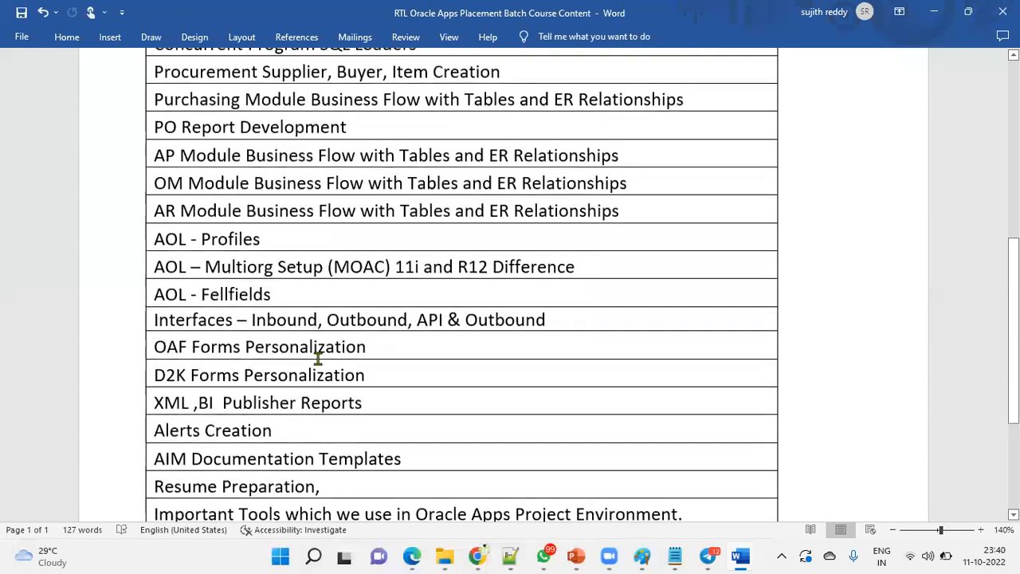
{"action": "scroll", "scroll_direction": "down", "scroll_amount": 3}
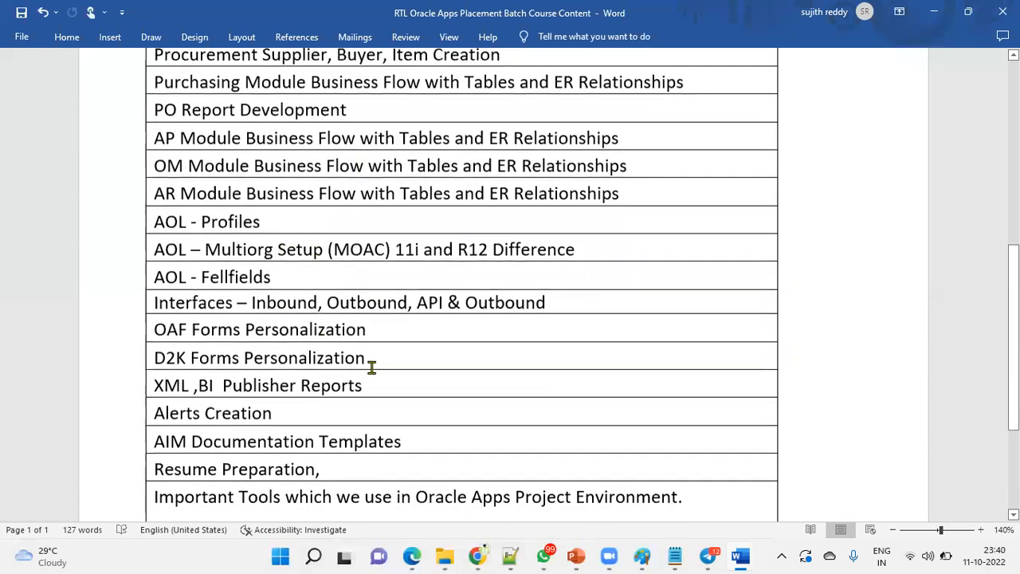
{"action": "scroll", "scroll_direction": "down", "scroll_amount": 3}
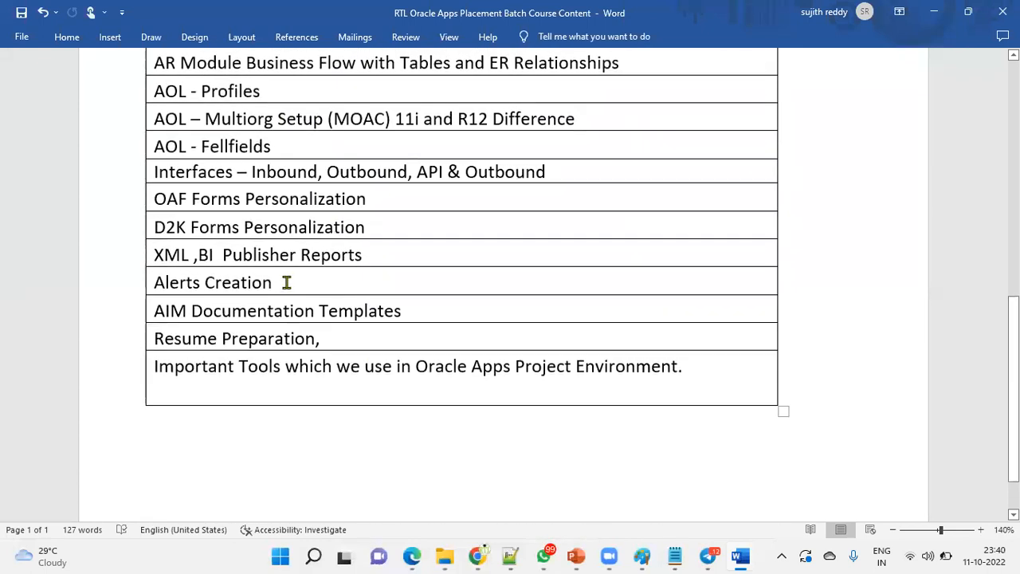
{"action": "mouse_move", "coordinate": [388, 315]}
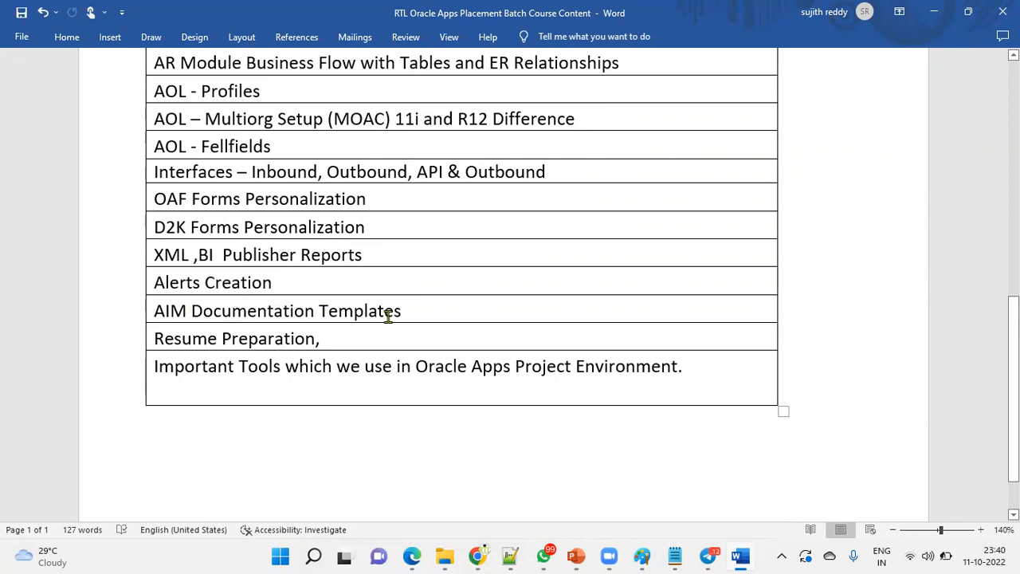
{"action": "mouse_move", "coordinate": [290, 378]}
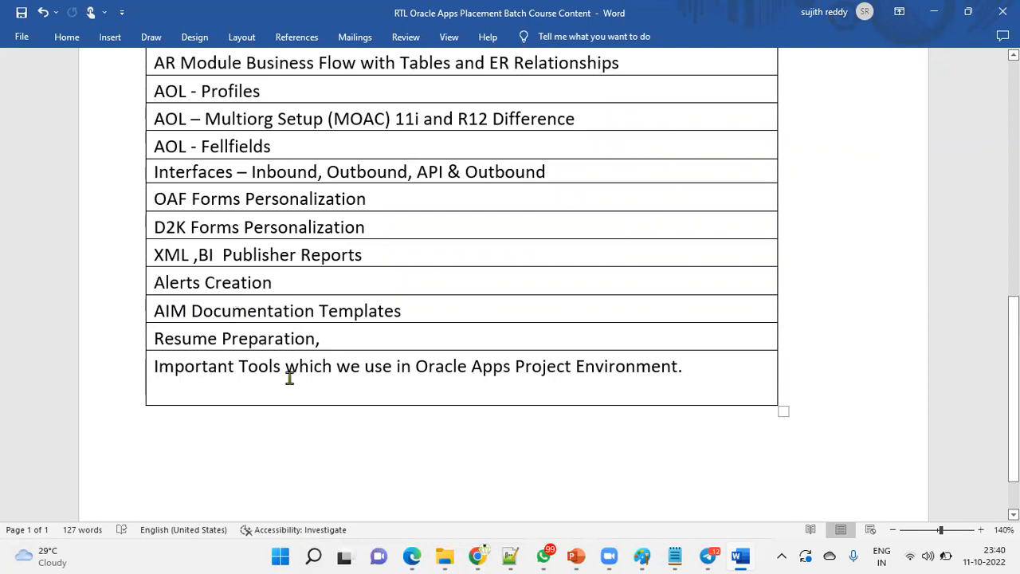